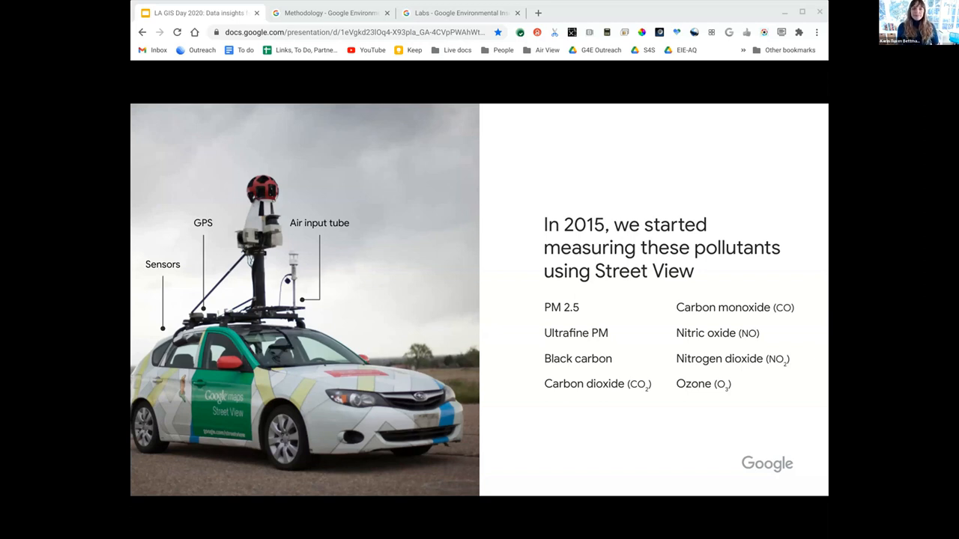
Step: Advance the slideshow to slide 7, the Los Angeles pollution map (42M measurements, 357K km)
key(Right)
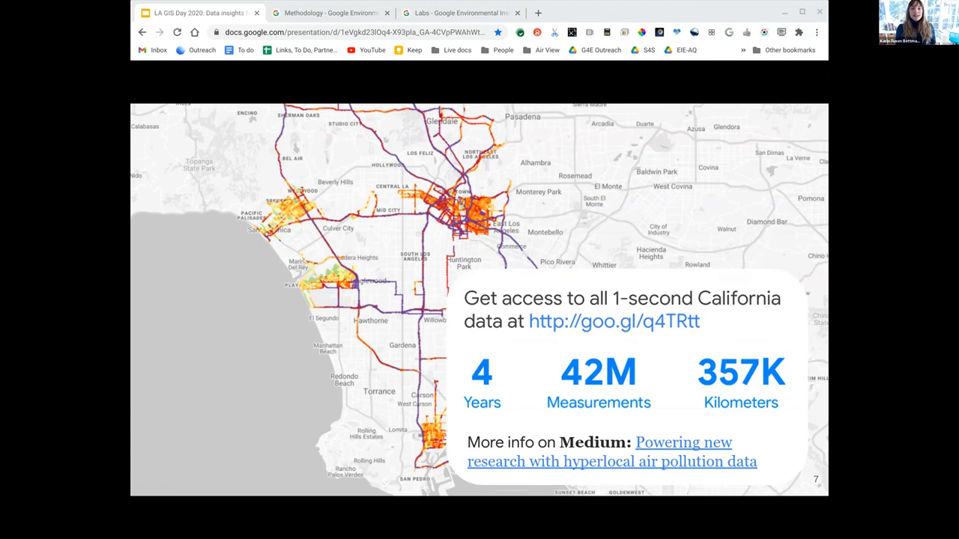
Step: Advance to the Google Earth map of Google/Aclima NO₂ concentration data
key(Right)
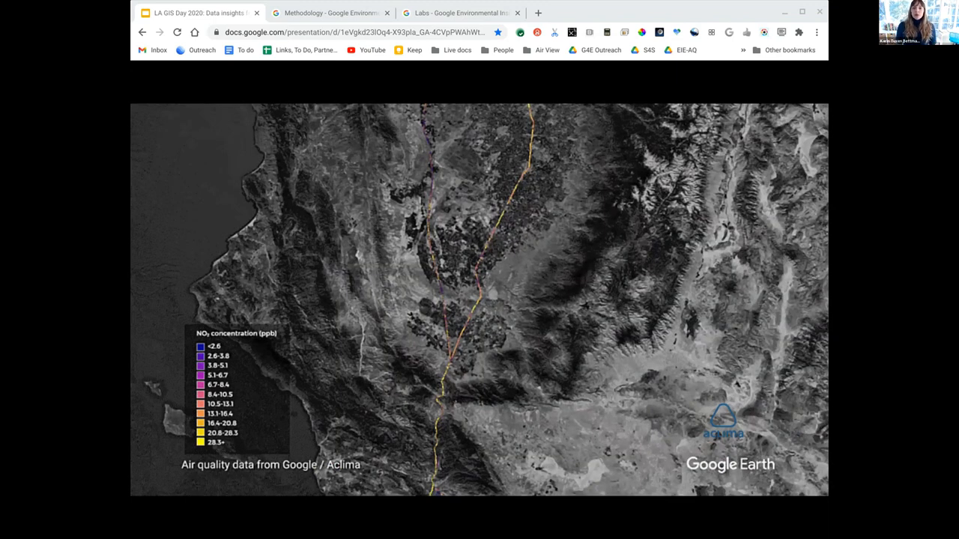
key(Right)
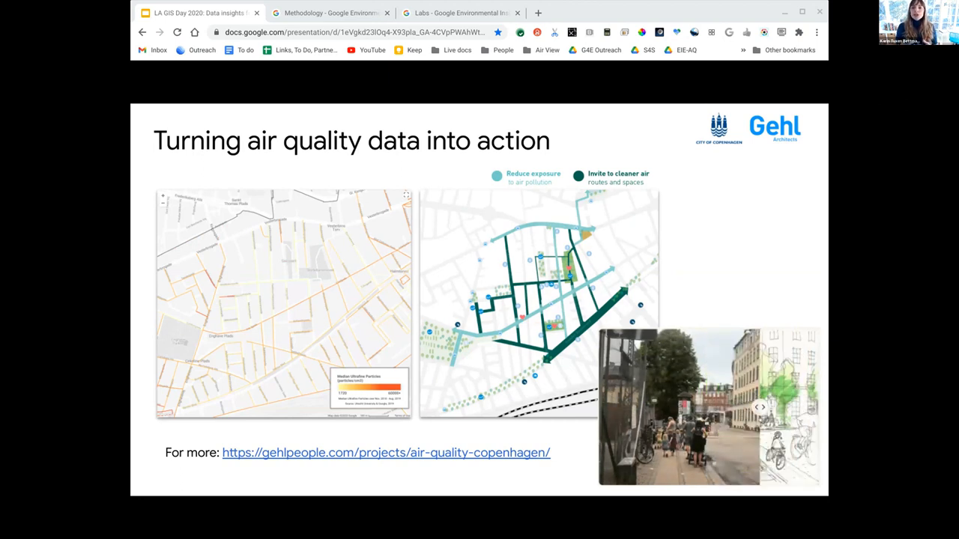
Step: Step the Copenhagen slide's street photos forward to reveal the sketched street redesign
click(759, 407)
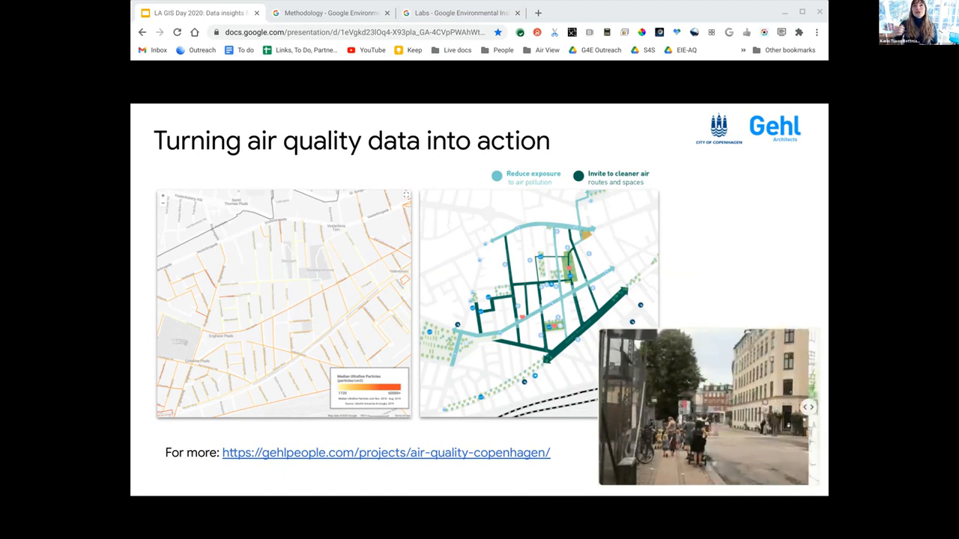
click(809, 407)
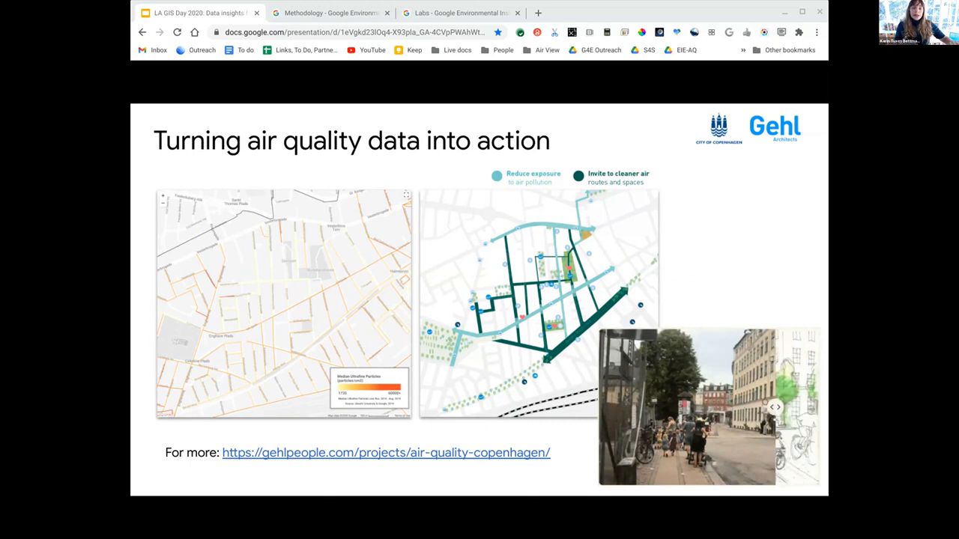
Step: Advance past the emissions and solar potential slide to Environmental Insights Explorer's Copenhagen black carbon map
click(775, 406)
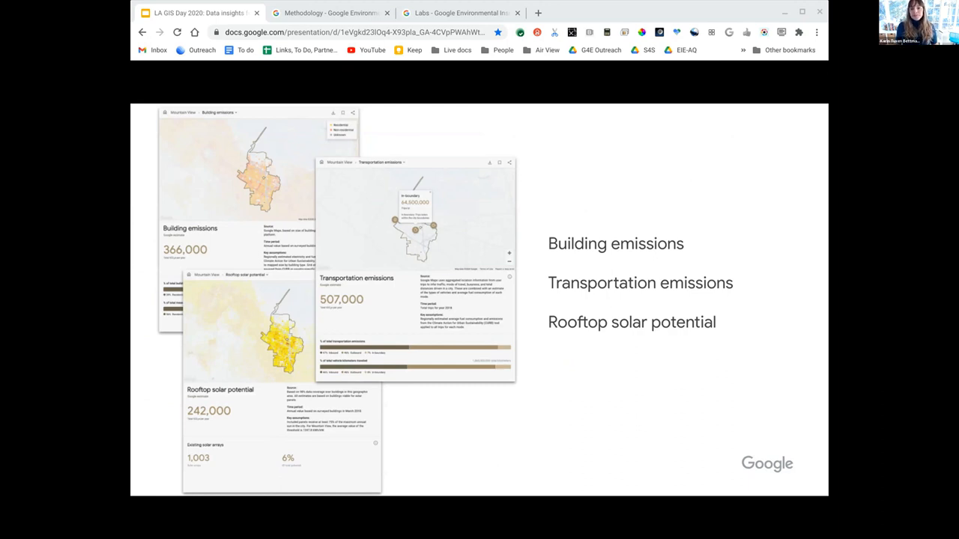
key(Right)
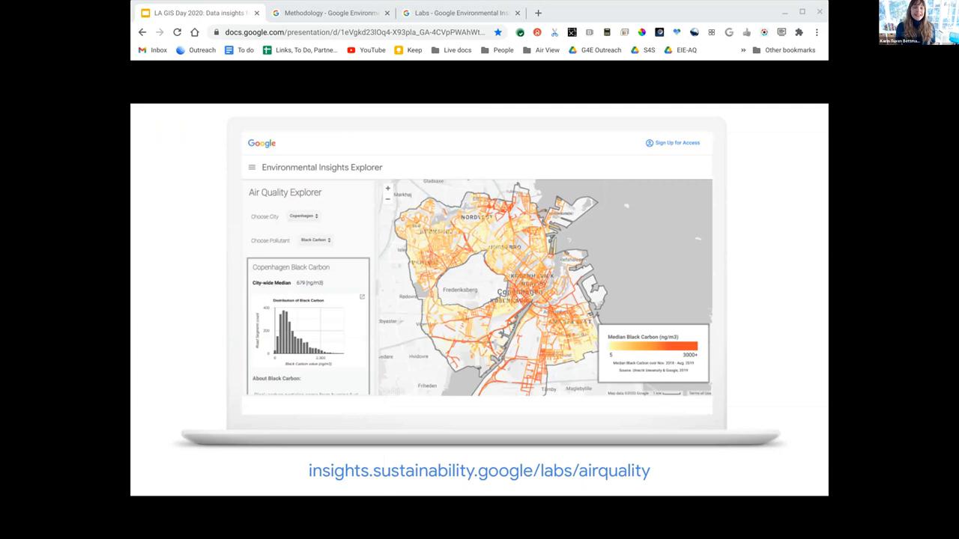